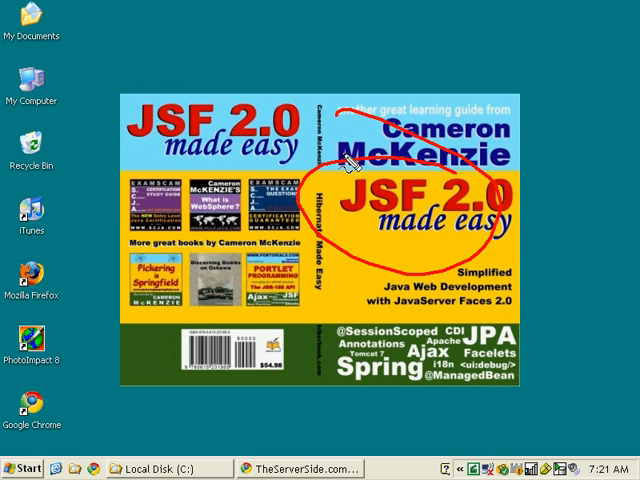
Step: Restore the Windows Explorer window showing C:\_tomcat from the taskbar
click(300, 467)
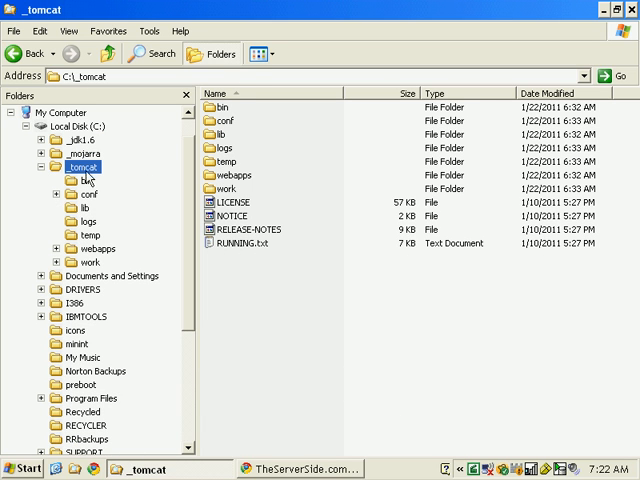
Step: Add a new folder at the root of Local Disk (C:) and name it _easyjsf
click(75, 125)
text(_)
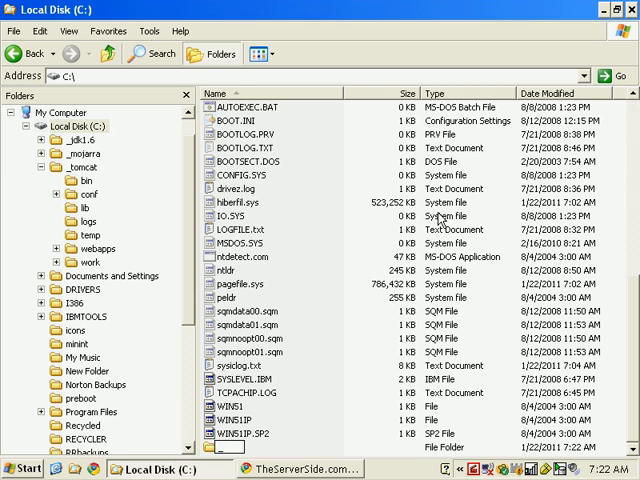
text(easy)
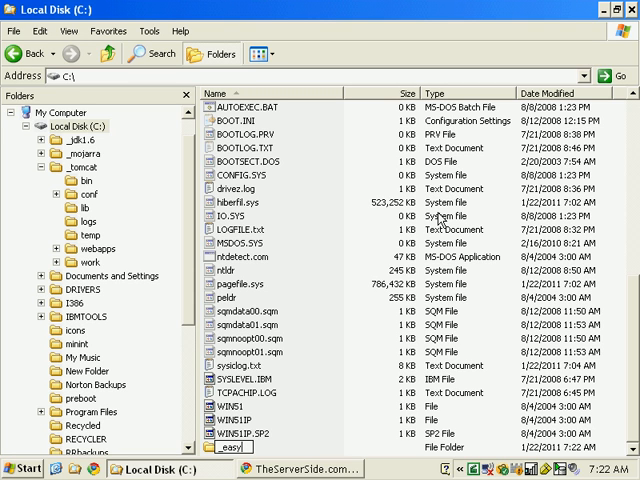
mouse_move(375, 250)
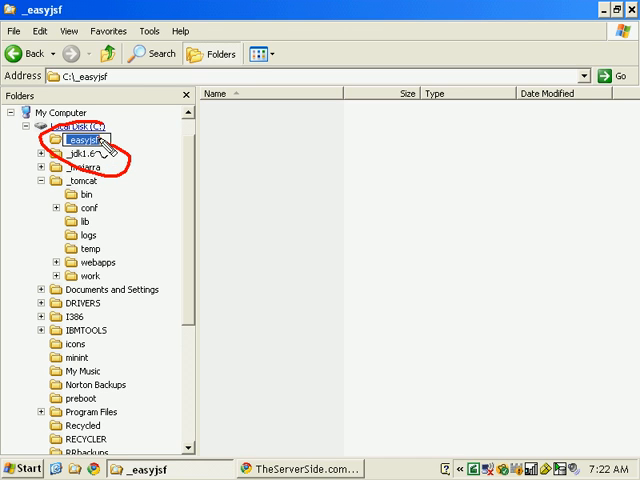
mouse_move(360, 248)
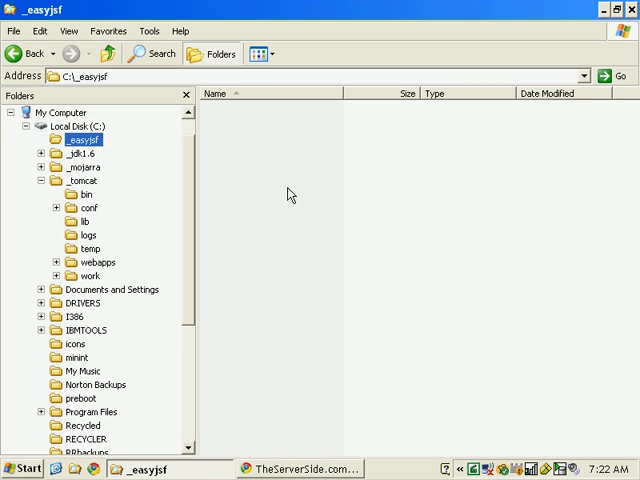
Step: Create WEB-INF in _easyjsf with classes and lib subfolders, then open lib
right_click(287, 194)
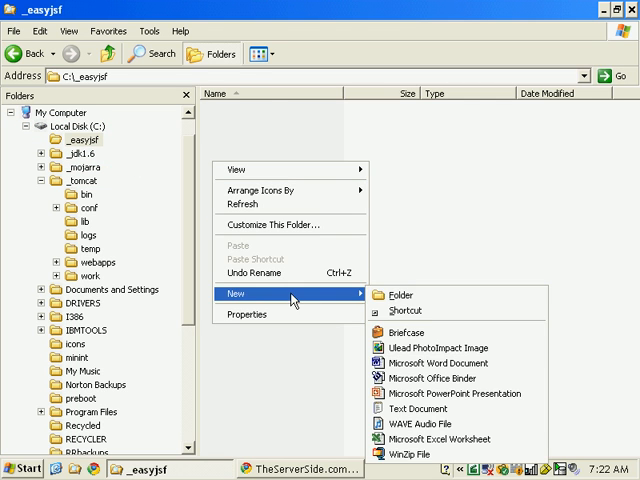
click(399, 295)
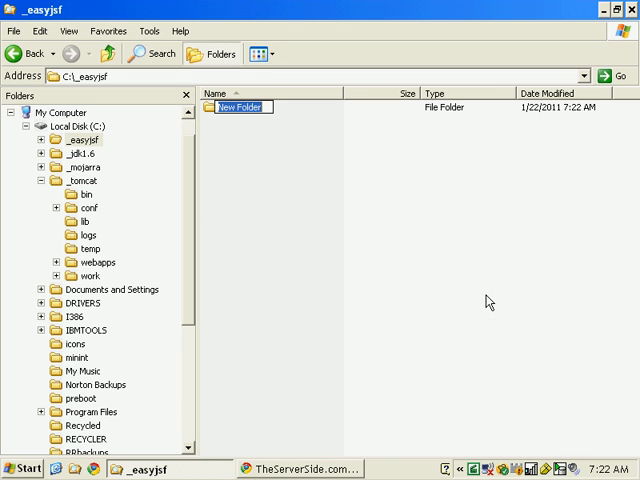
text(WEB-INF)
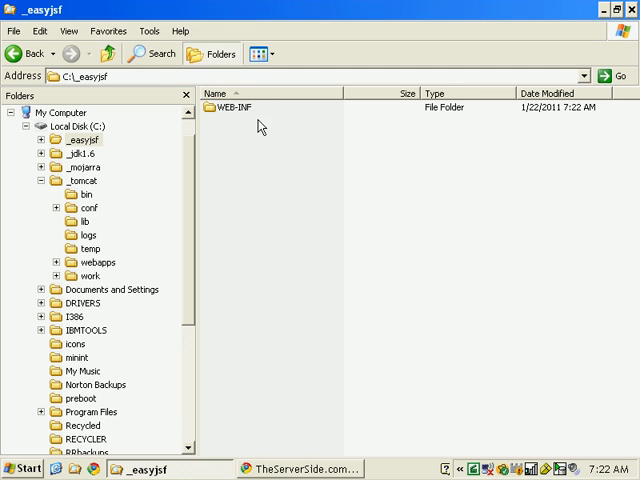
double_click(234, 107)
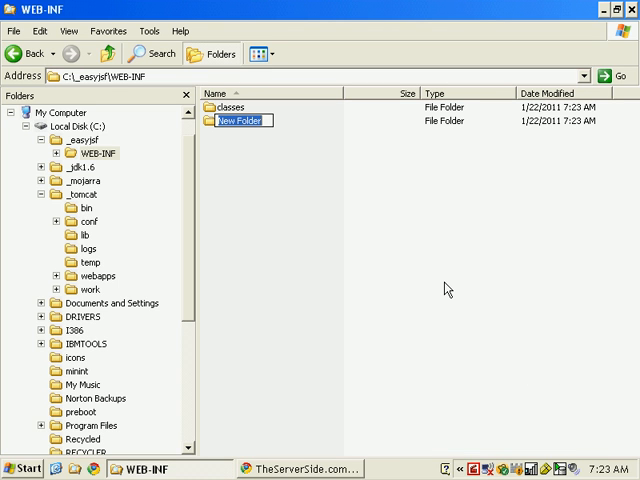
text(lib)
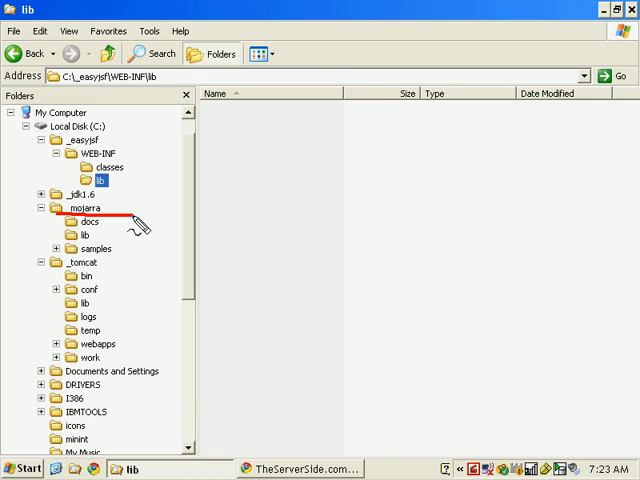
Step: Copy jsf-api.jar and jsf-impl.jar from C:\_mojarra\lib into _easyjsf\WEB-INF\lib and verify them
click(86, 234)
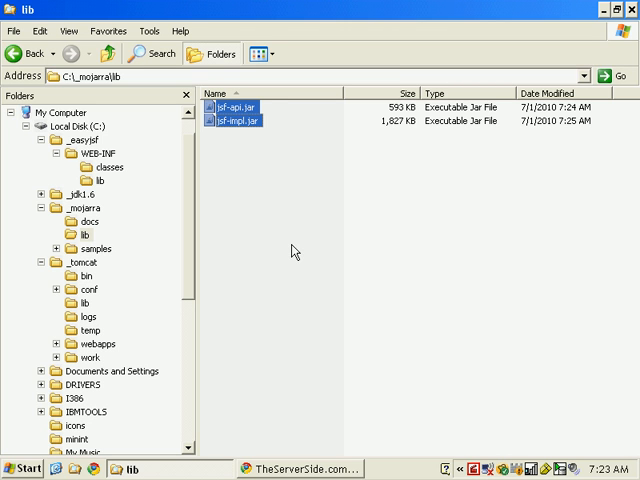
click(99, 181)
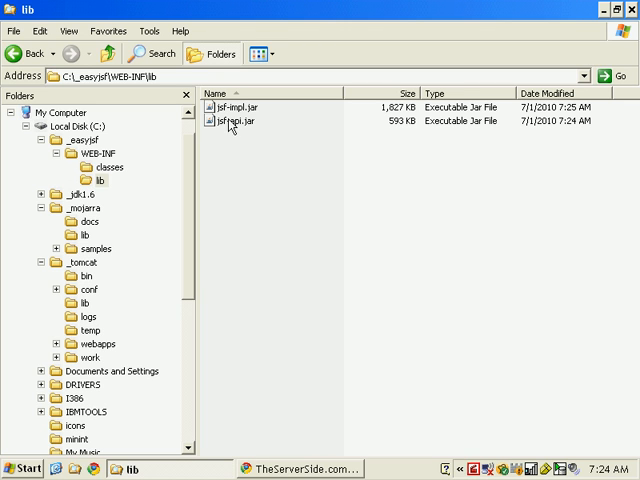
click(235, 120)
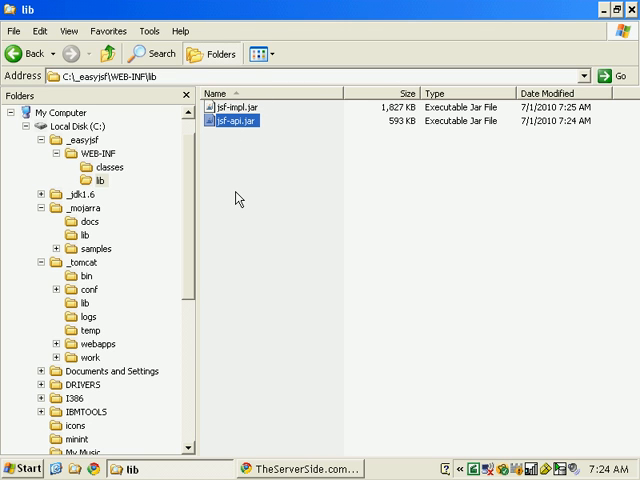
mouse_move(246, 191)
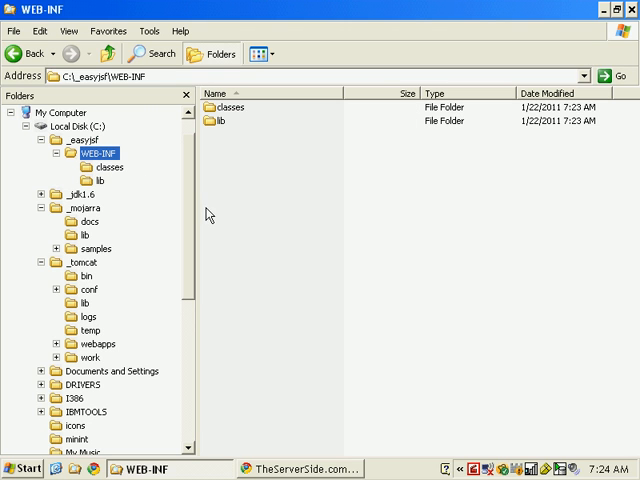
click(86, 152)
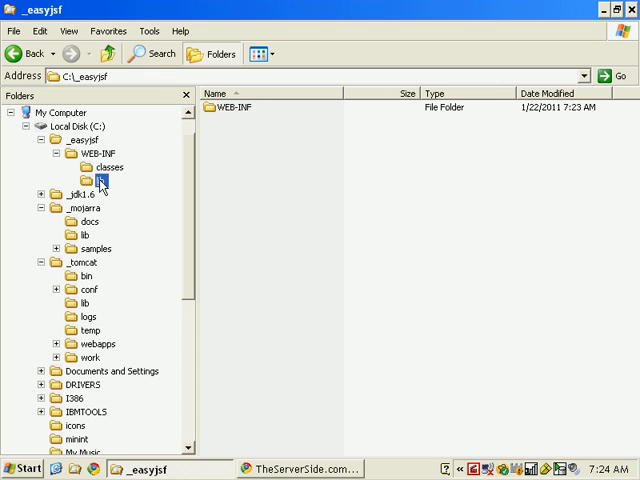
click(100, 179)
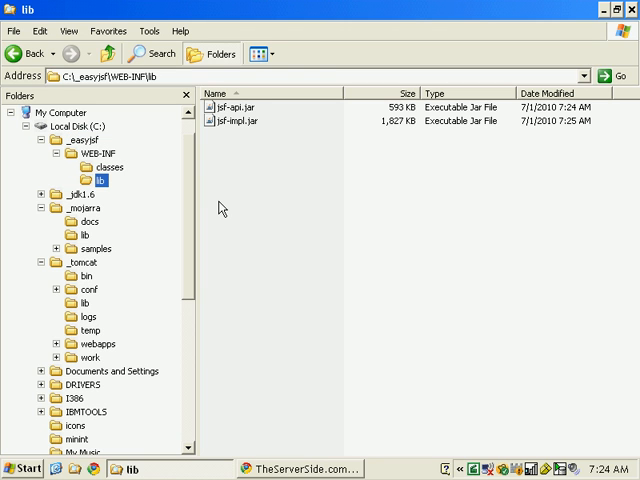
mouse_move(200, 211)
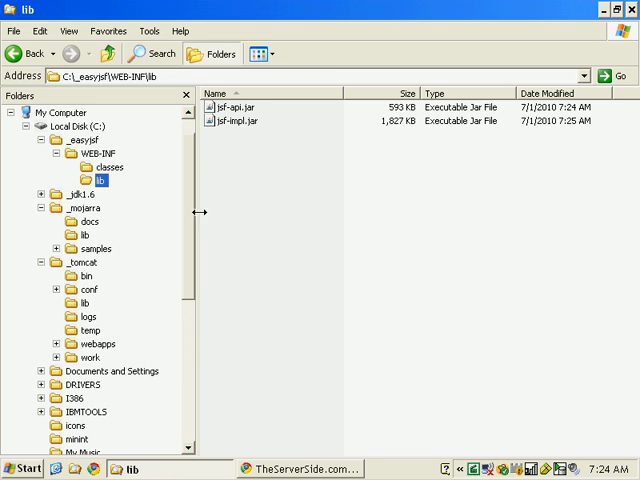
Step: Select jsf-impl.jar, then open C:\_tomcat from the Folders tree
click(235, 120)
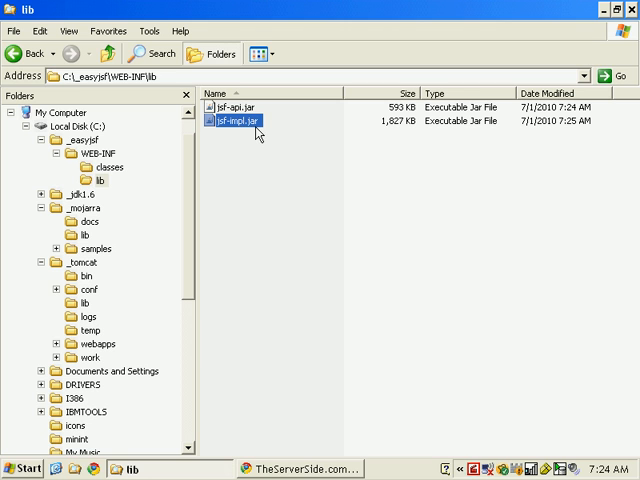
mouse_move(250, 169)
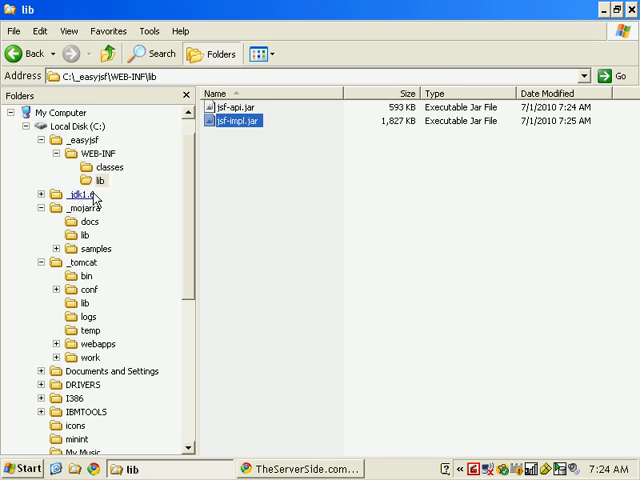
click(81, 261)
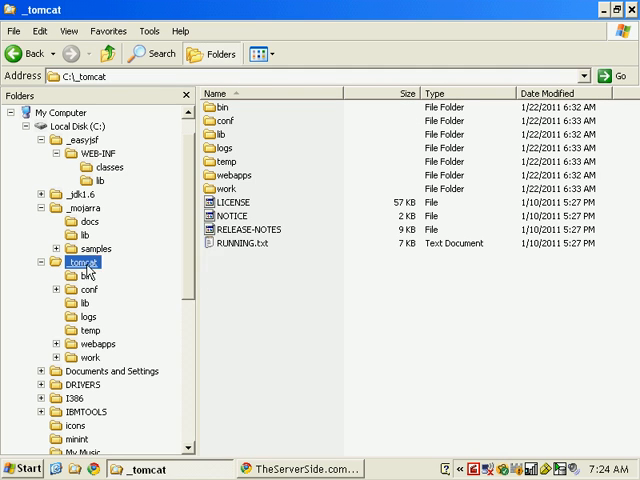
right_click(81, 261)
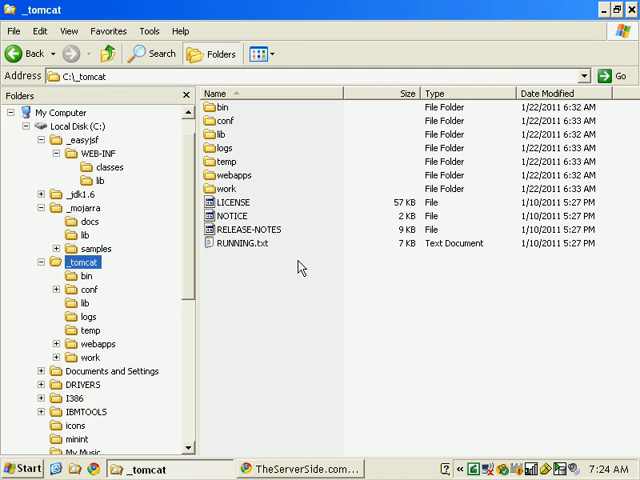
Step: Search _tomcat for 'jstl' and locate jstl.jar in webapps\examples\WEB-INF\lib
click(149, 54)
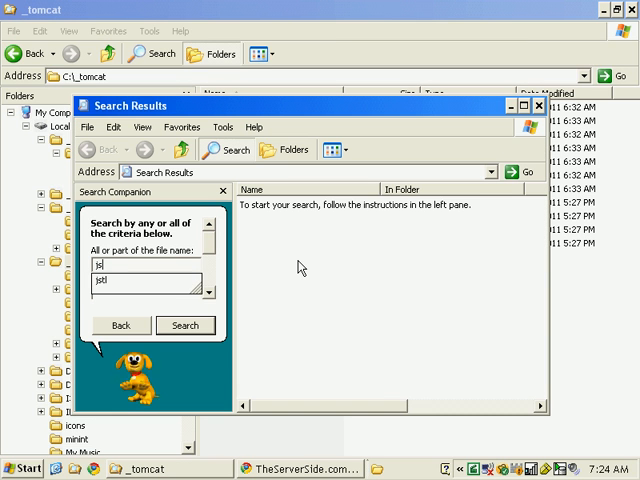
click(185, 325)
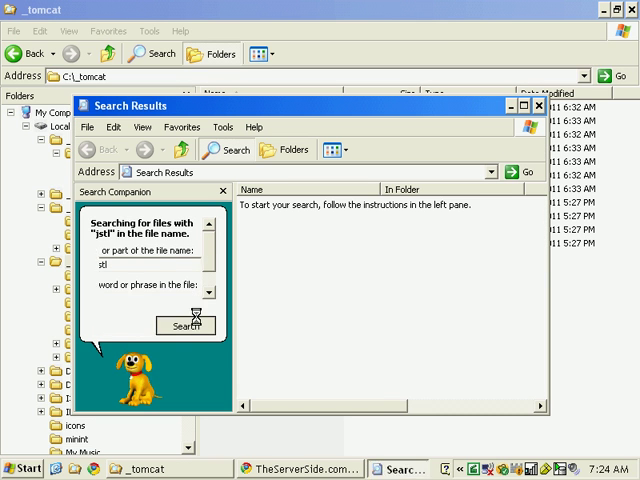
click(185, 325)
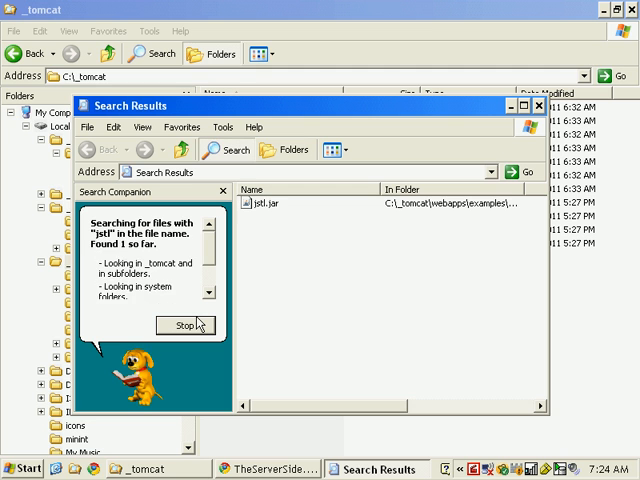
click(184, 325)
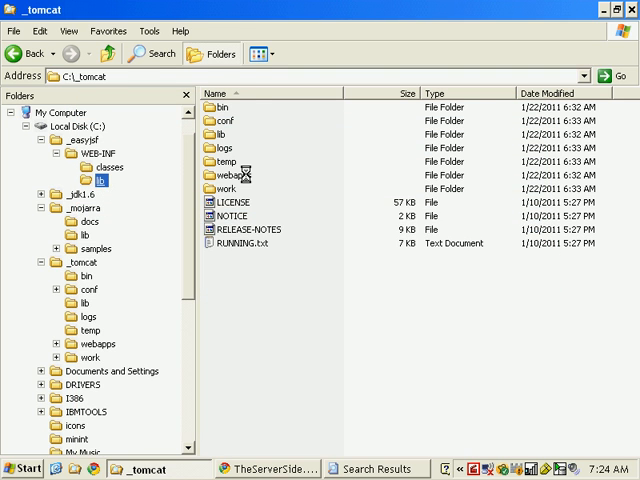
double_click(101, 180)
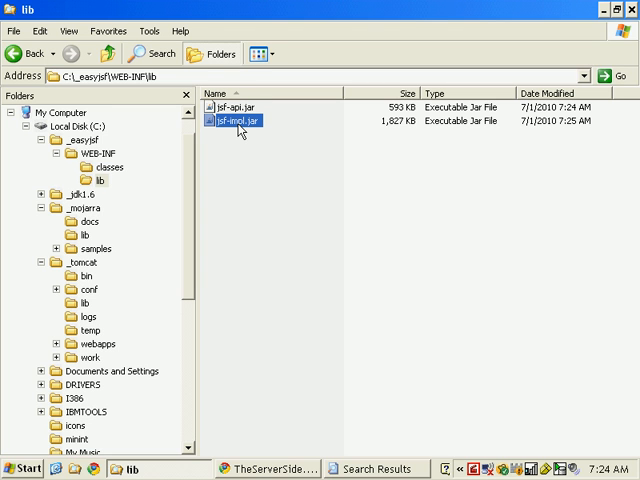
mouse_move(205, 197)
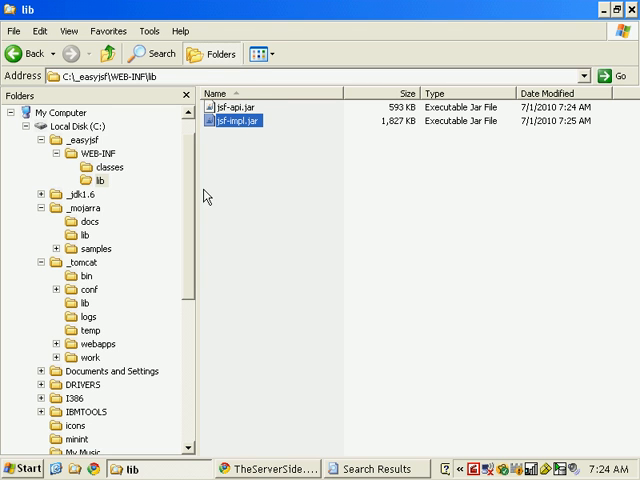
click(379, 468)
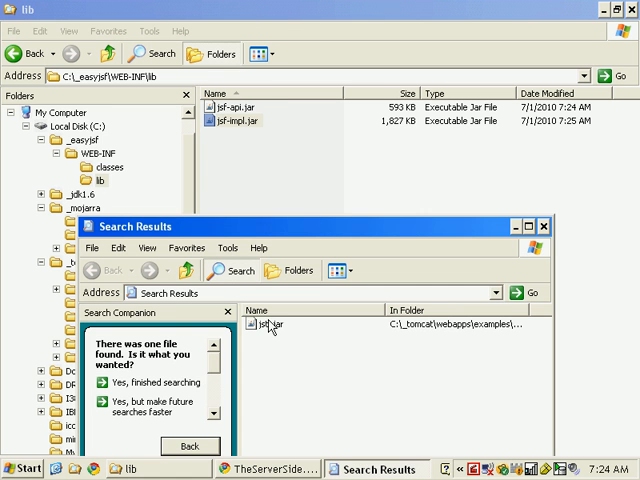
click(270, 324)
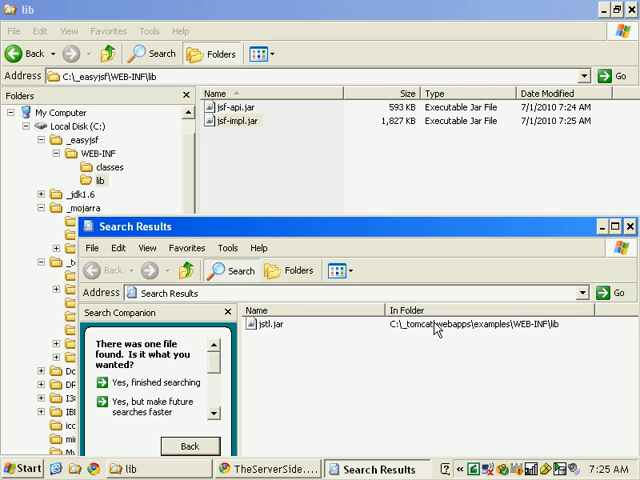
mouse_move(437, 335)
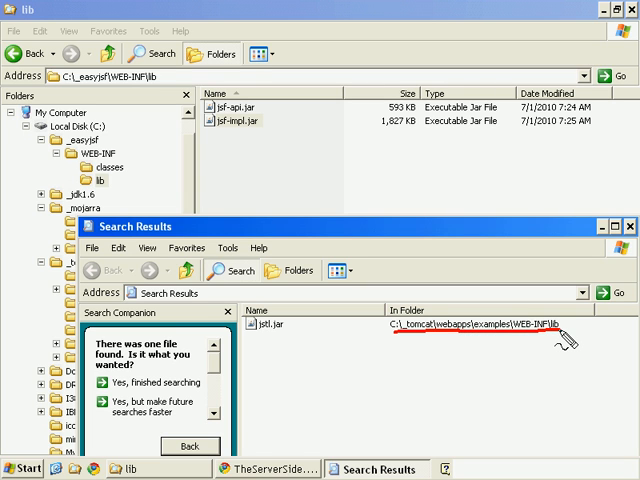
mouse_move(140, 388)
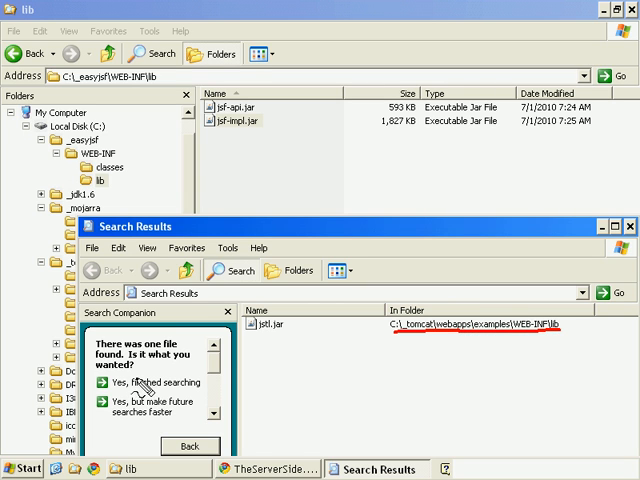
mouse_move(290, 345)
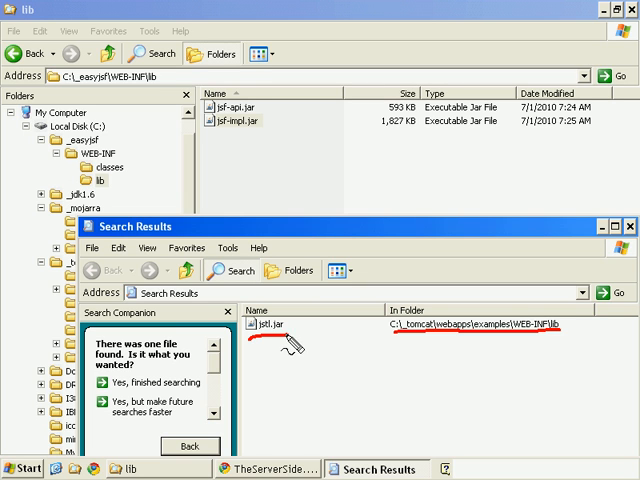
mouse_move(538, 332)
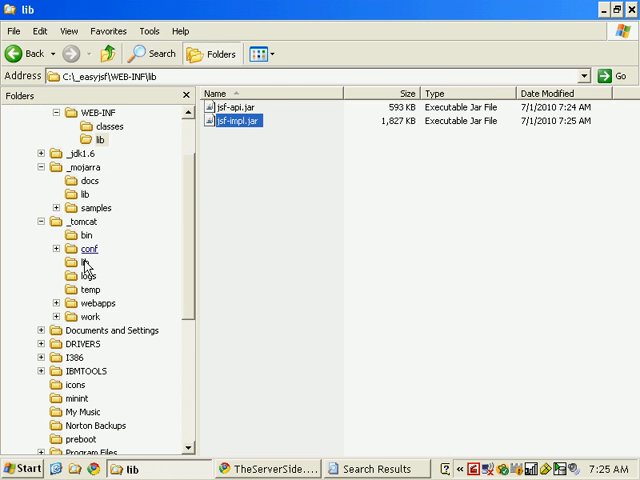
Step: Copy jstl.jar and standard.jar from Tomcat's examples lib into _easyjsf\WEB-INF\lib
click(98, 302)
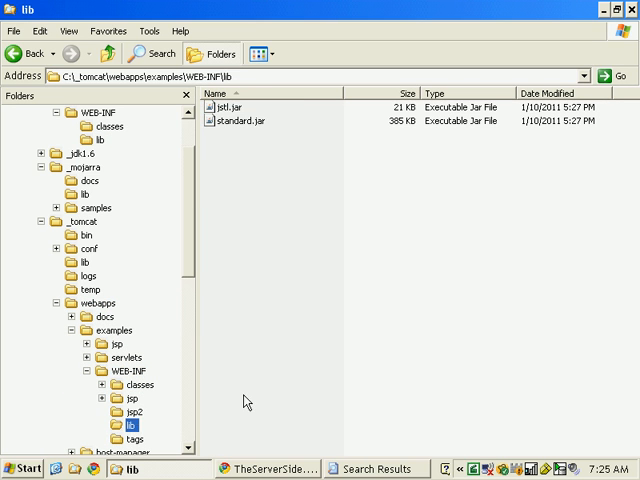
click(224, 106)
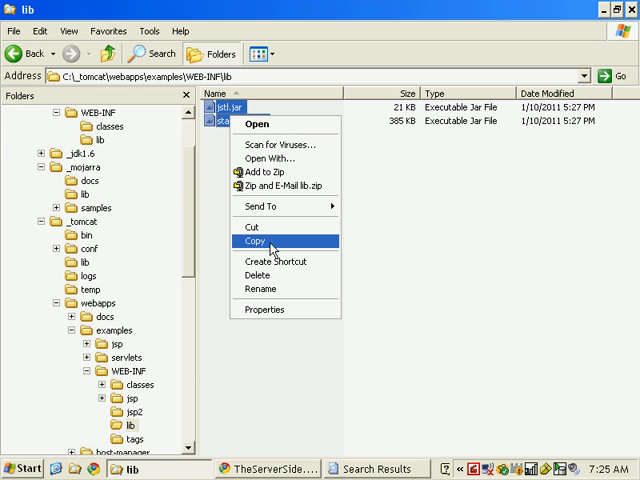
click(254, 241)
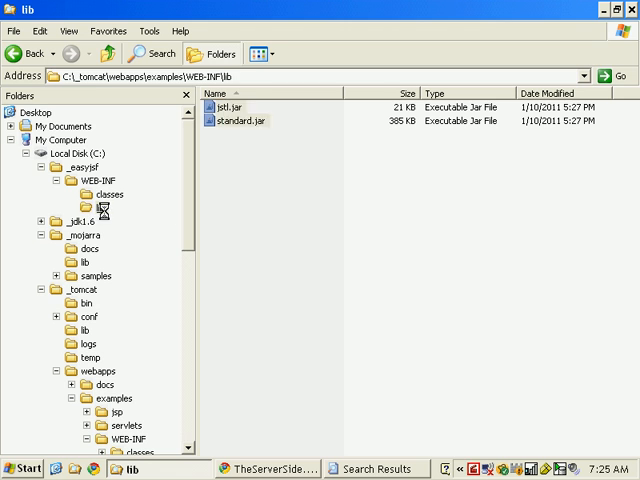
click(99, 207)
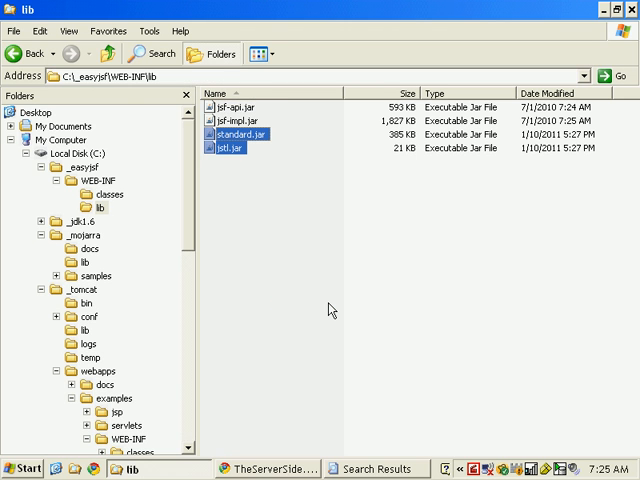
click(330, 308)
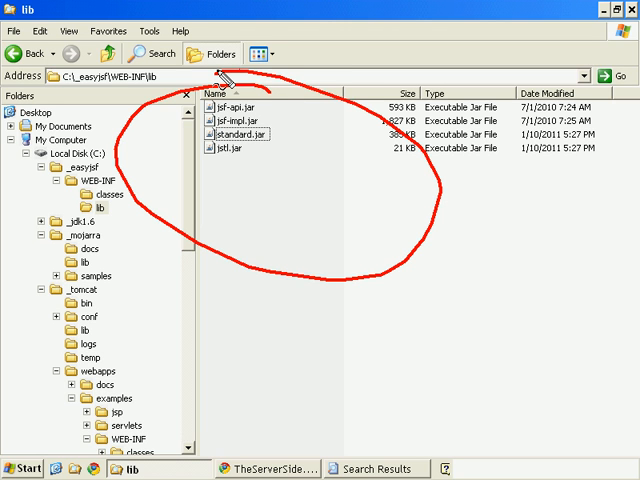
mouse_move(235, 255)
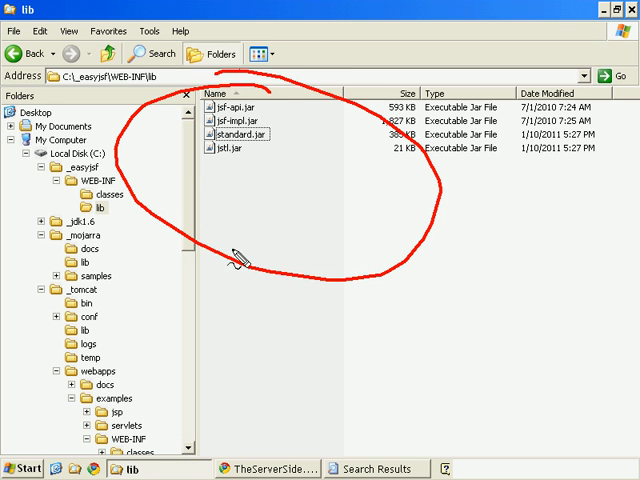
mouse_move(115, 185)
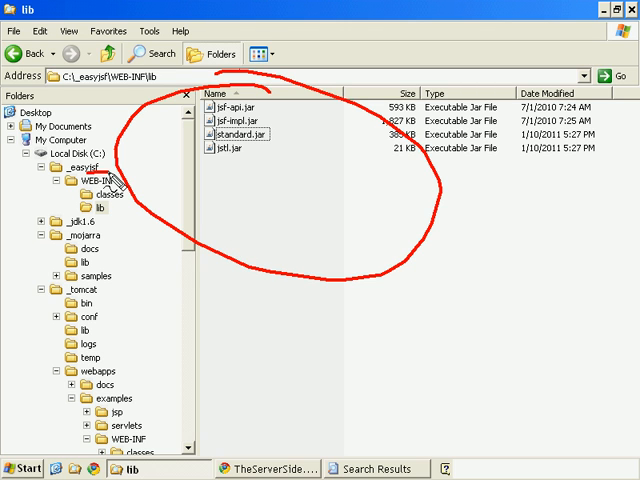
mouse_move(245, 197)
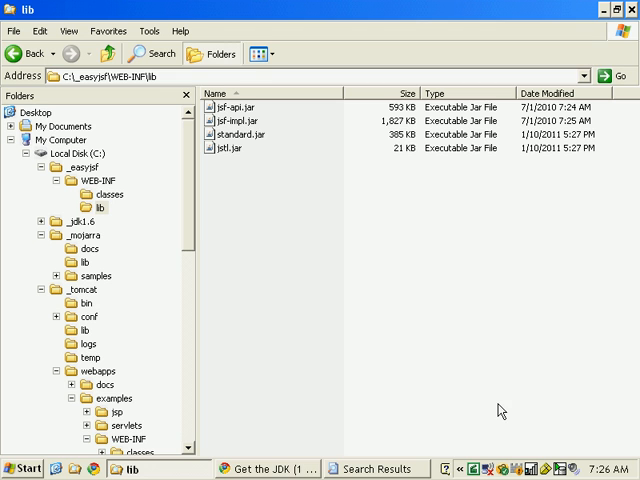
Step: Scroll Chrome's getting-started notes to the sample web.xml with the Faces Servlet mapping
click(280, 469)
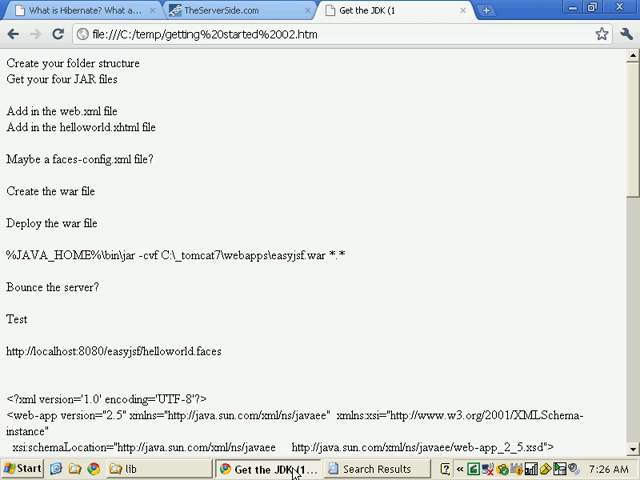
mouse_move(337, 363)
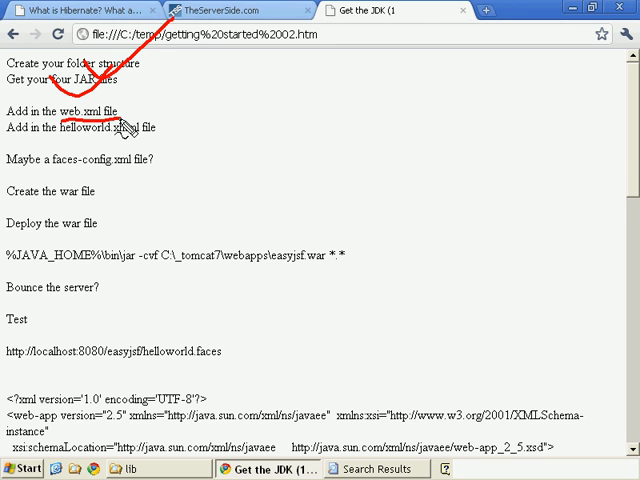
scroll(down, 3)
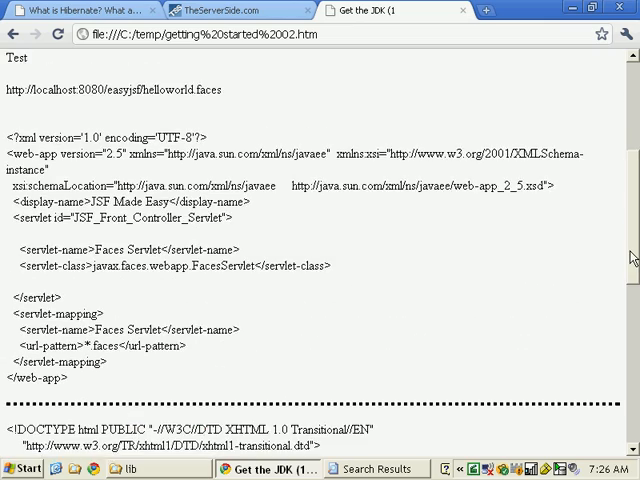
scroll(down, 3)
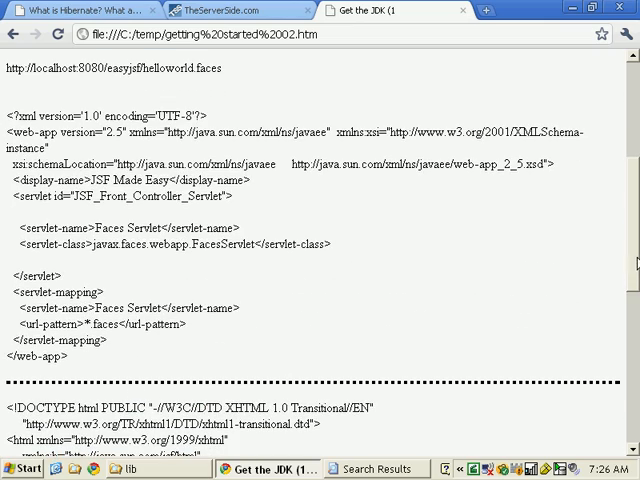
scroll(down, 3)
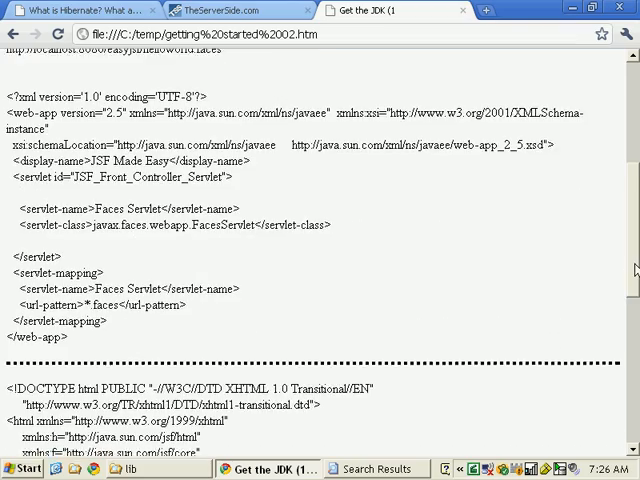
scroll(up, 3)
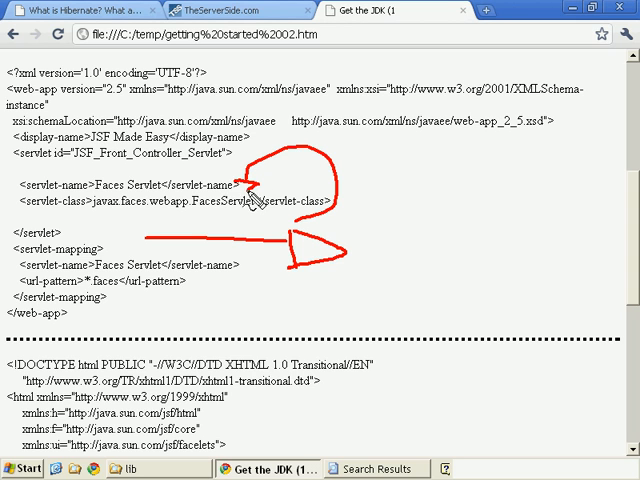
mouse_move(285, 232)
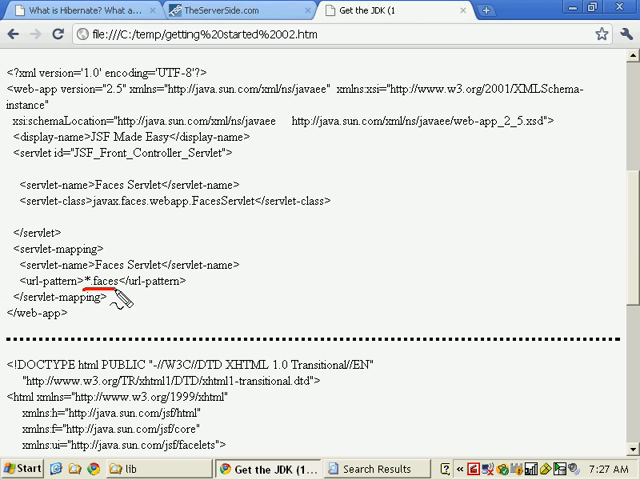
Step: Highlight the sample web.xml from the XML declaration to </web-app> and copy it
double_click(110, 280)
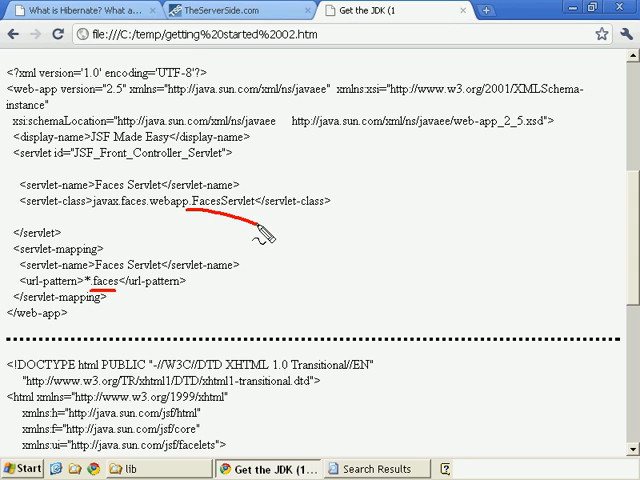
mouse_move(270, 225)
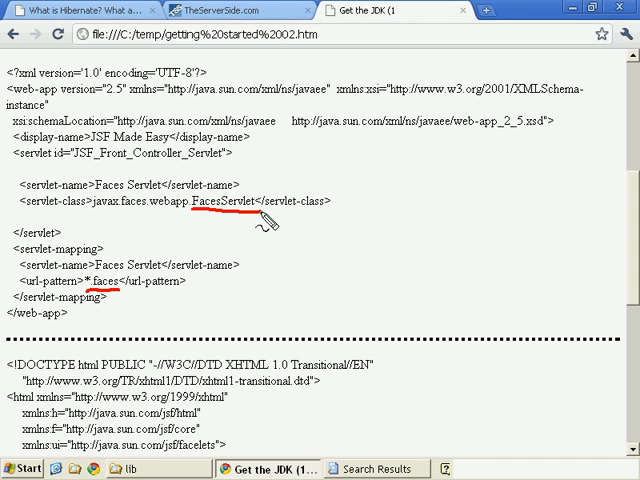
mouse_move(232, 272)
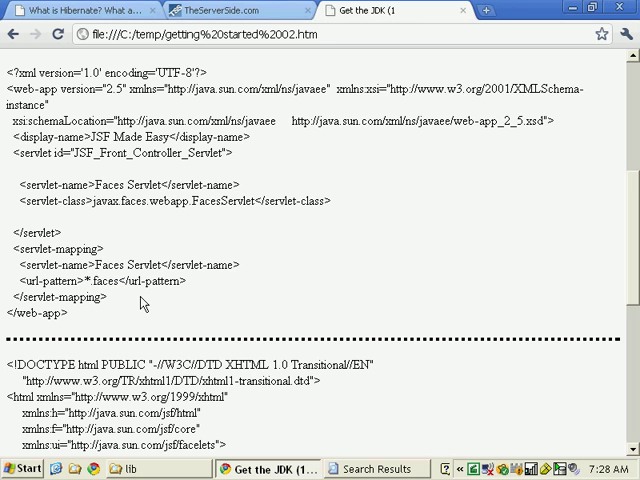
drag(10, 72, 75, 318)
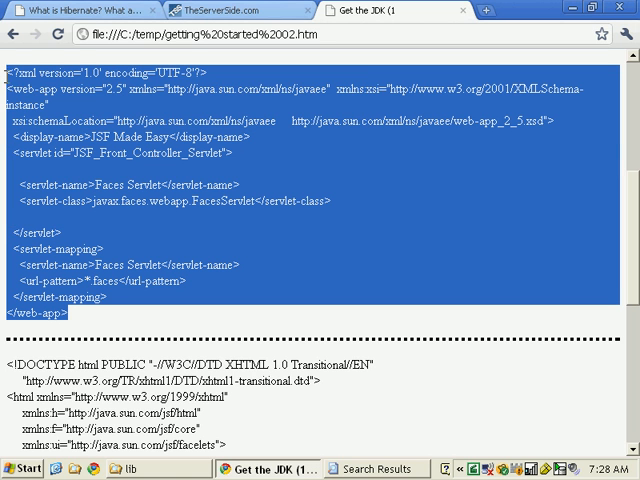
Step: Create web.xml in C:\_easyjsf\WEB-INF and fill it with the pasted servlet configuration in Notepad
click(144, 468)
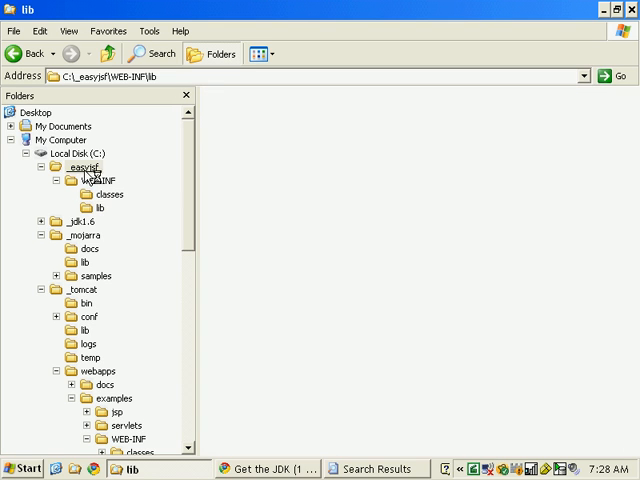
click(85, 167)
text(web.xml)
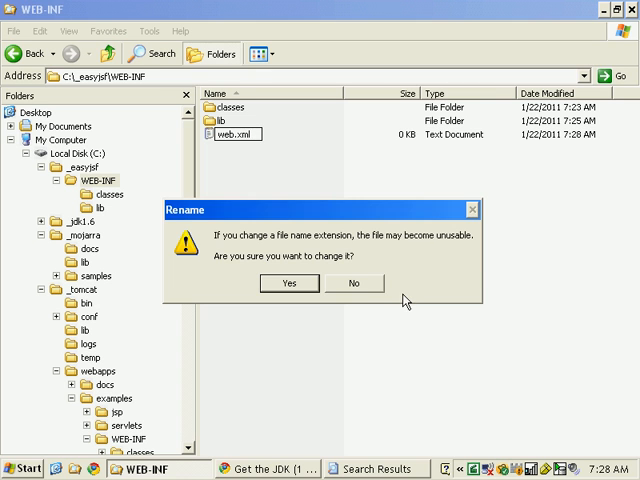
click(289, 283)
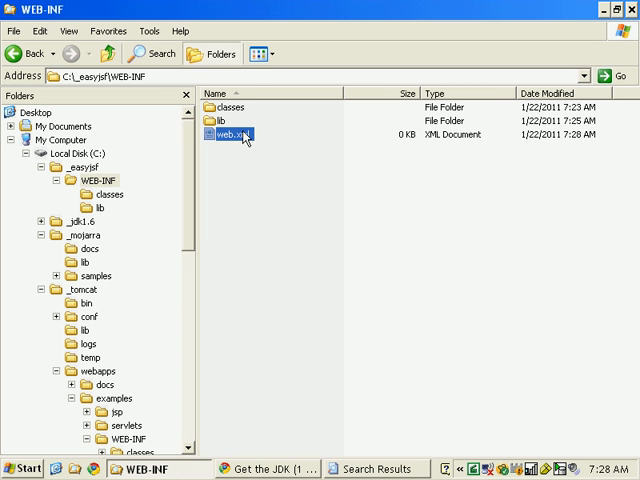
right_click(228, 135)
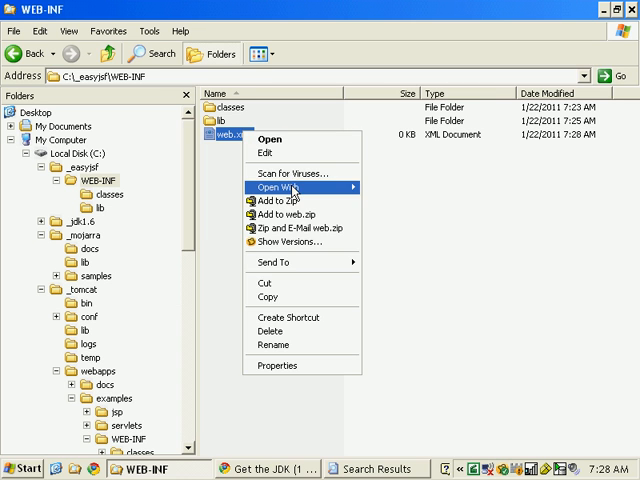
click(265, 152)
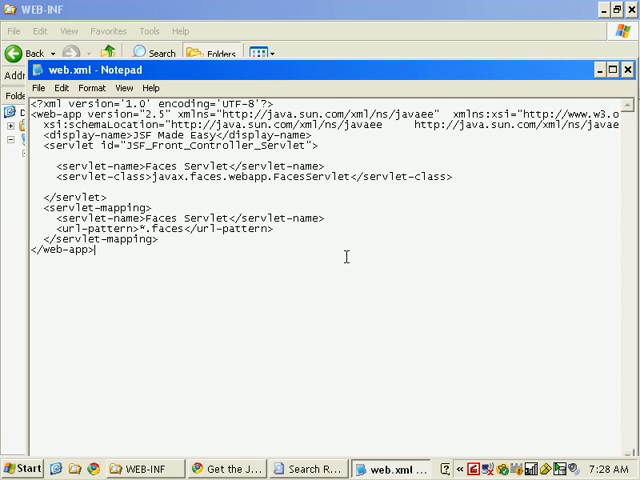
key(ctrl+a)
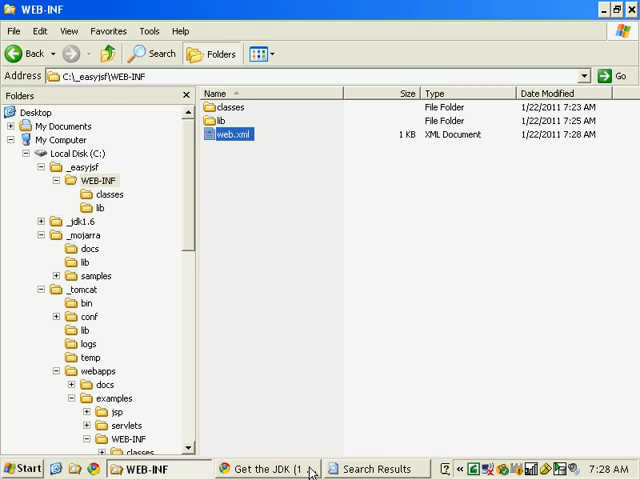
Step: Select the faces-config code listing on the tutorial page in Chrome
click(266, 469)
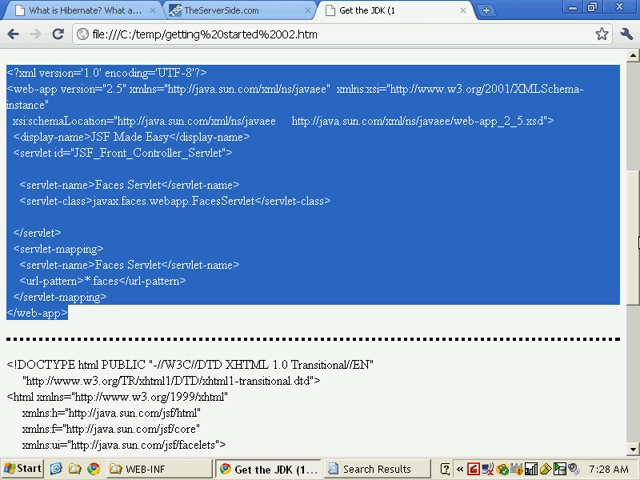
scroll(down, 3)
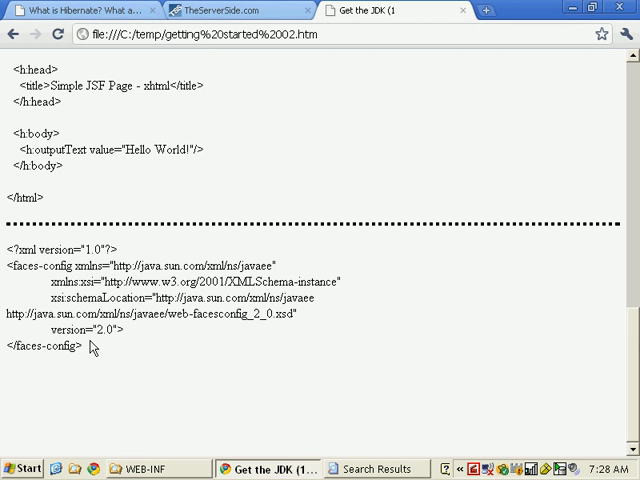
drag(7, 249, 100, 345)
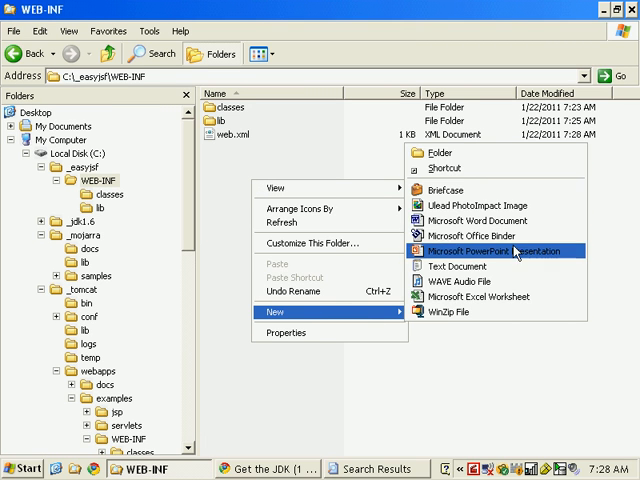
Step: Create faces-config.xml in WEB-INF, paste the faces-config code into it, and save
click(455, 265)
text(faces-config.xml)
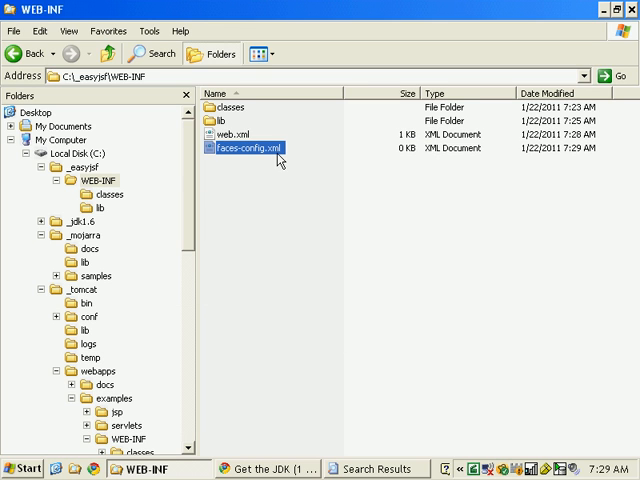
right_click(251, 148)
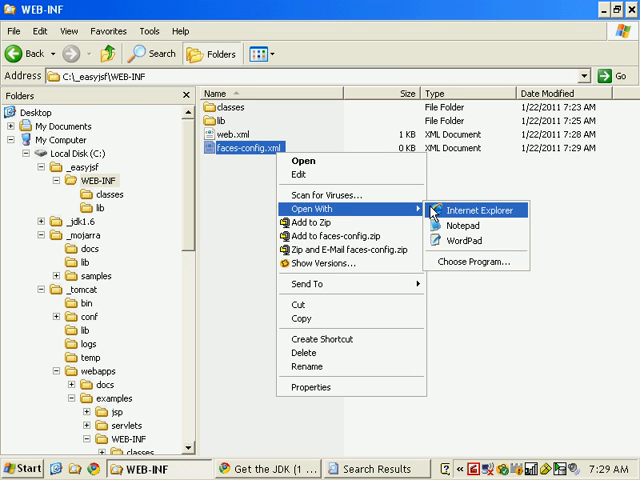
mouse_move(466, 240)
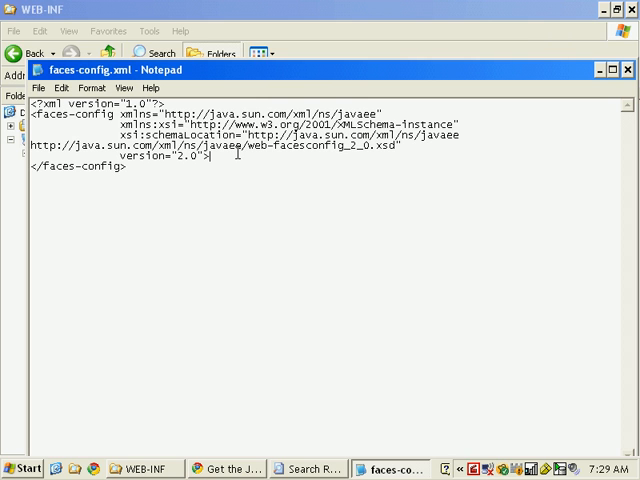
key(ctrl+a)
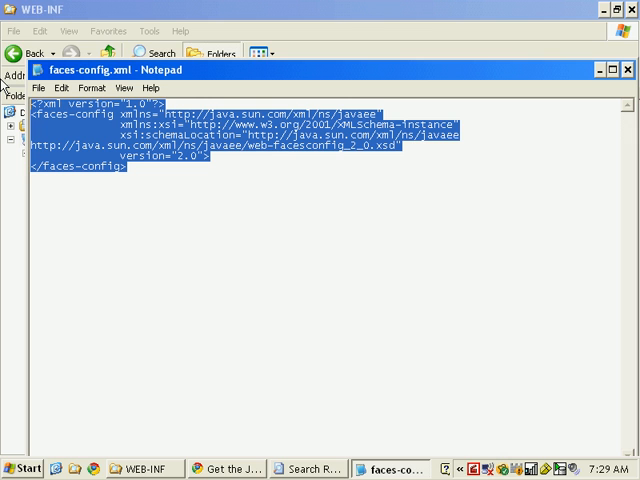
click(220, 163)
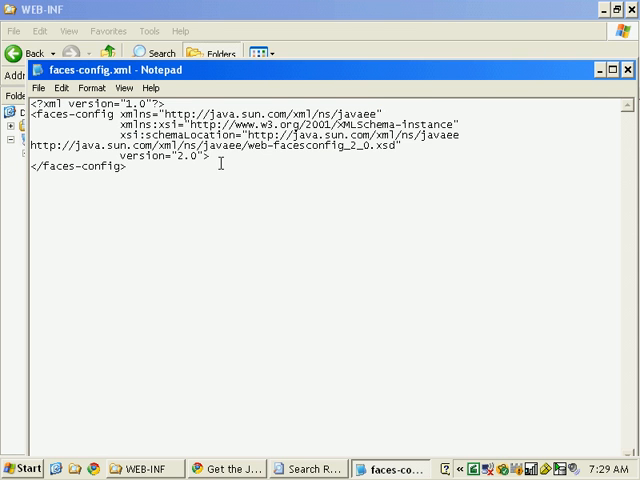
drag(120, 124, 210, 157)
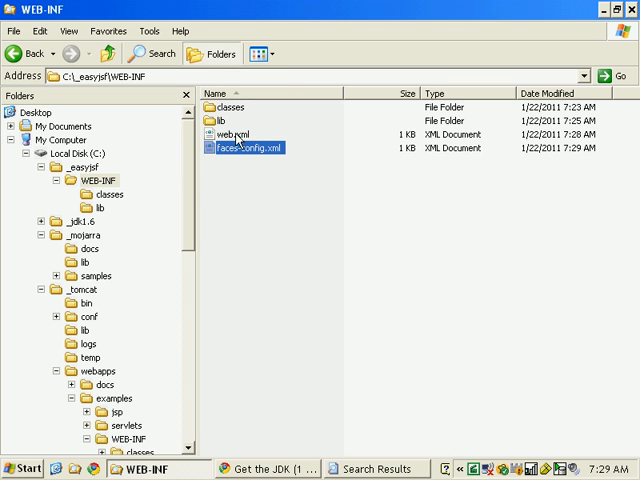
mouse_move(289, 228)
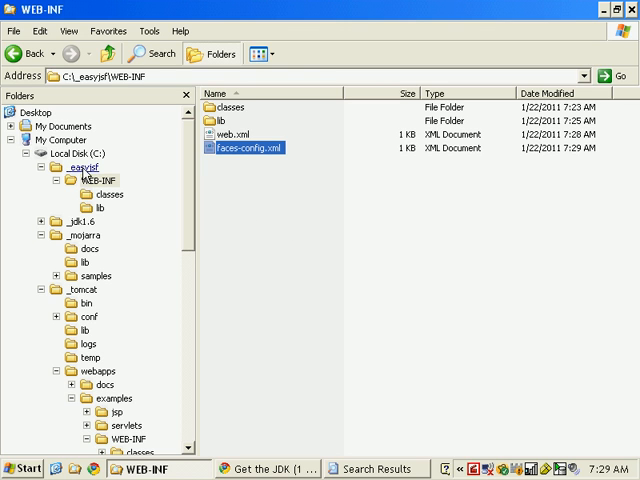
mouse_move(193, 340)
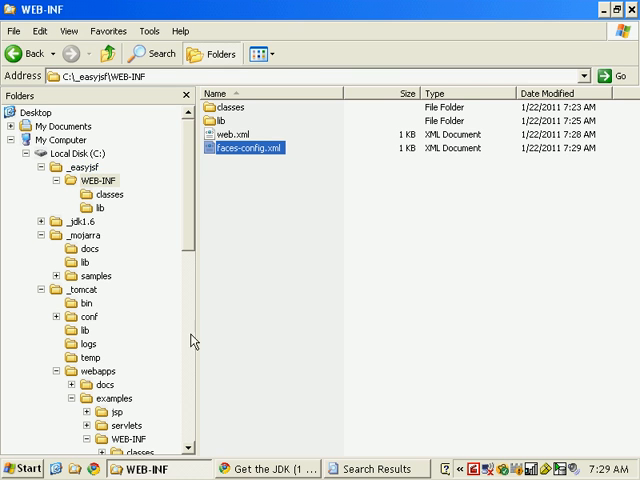